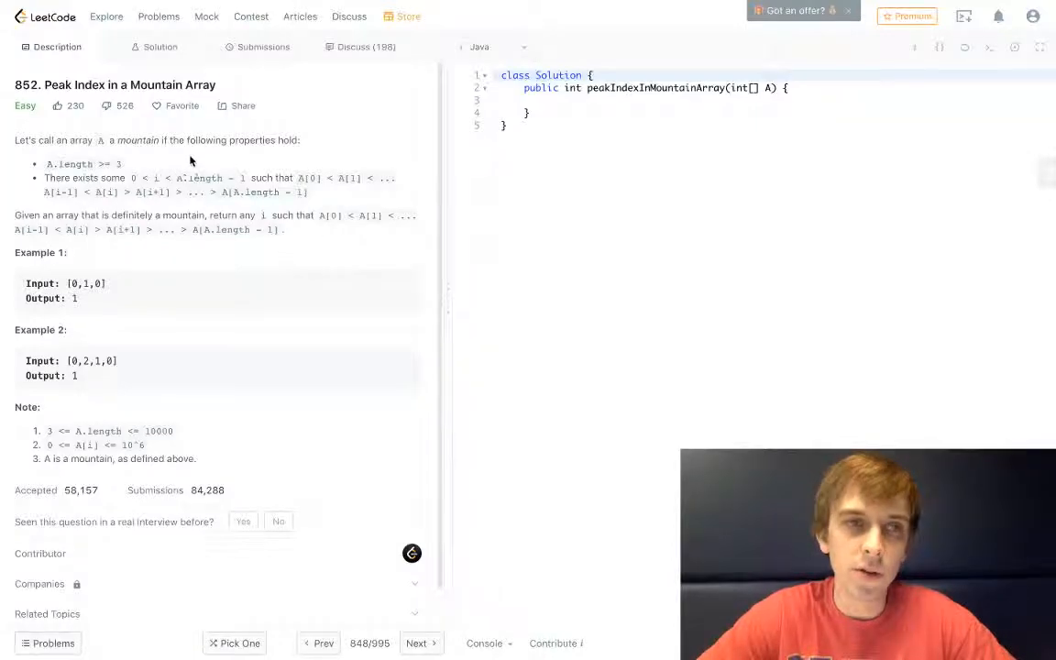
# Step: Read the official solution's Linear Scan approach alongside the problem description
pyautogui.click(160, 47)
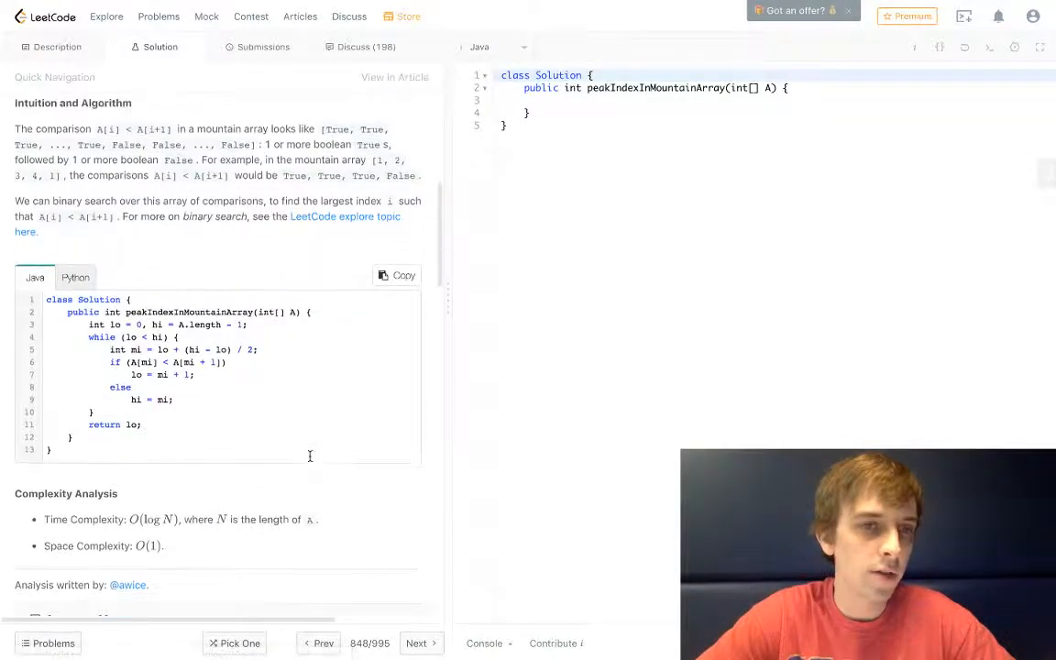
pyautogui.scroll(-3)
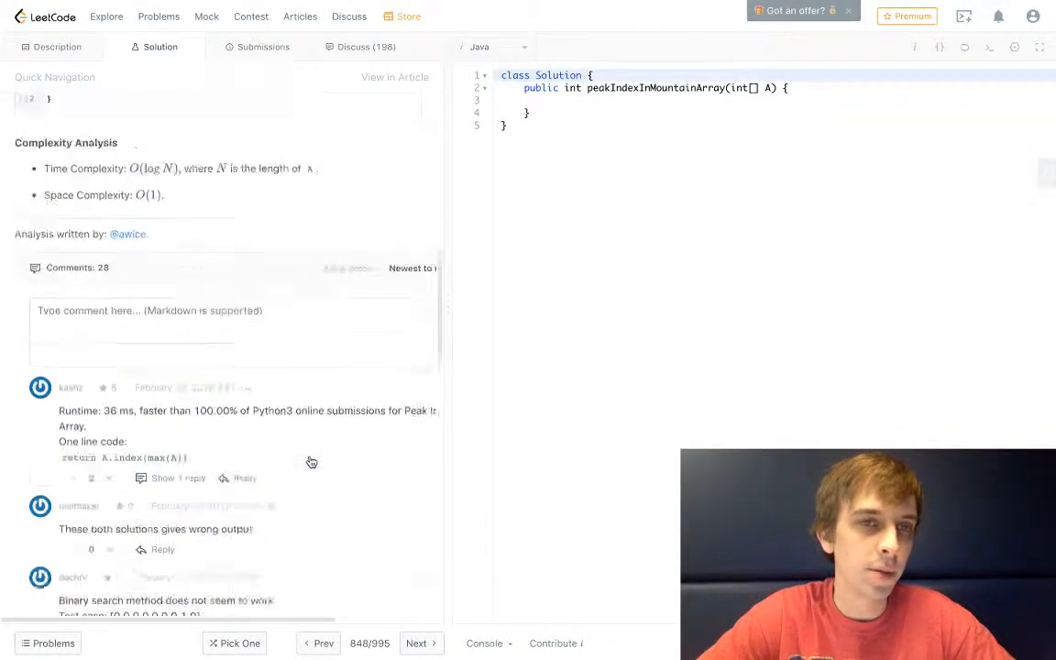
pyautogui.click(57, 47)
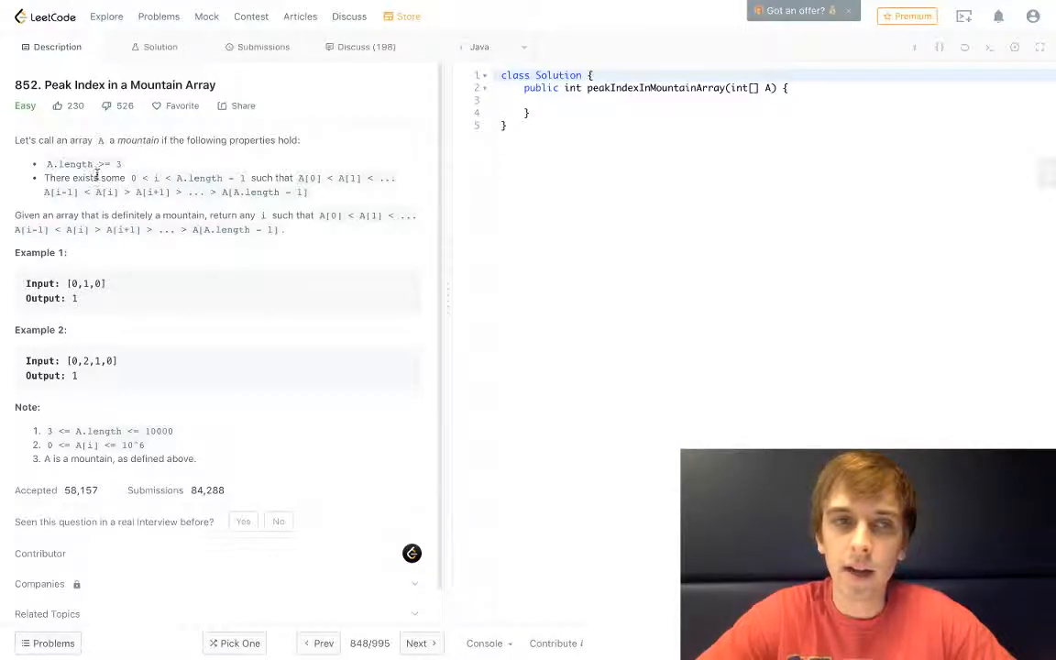
pyautogui.doubleClick(69, 163)
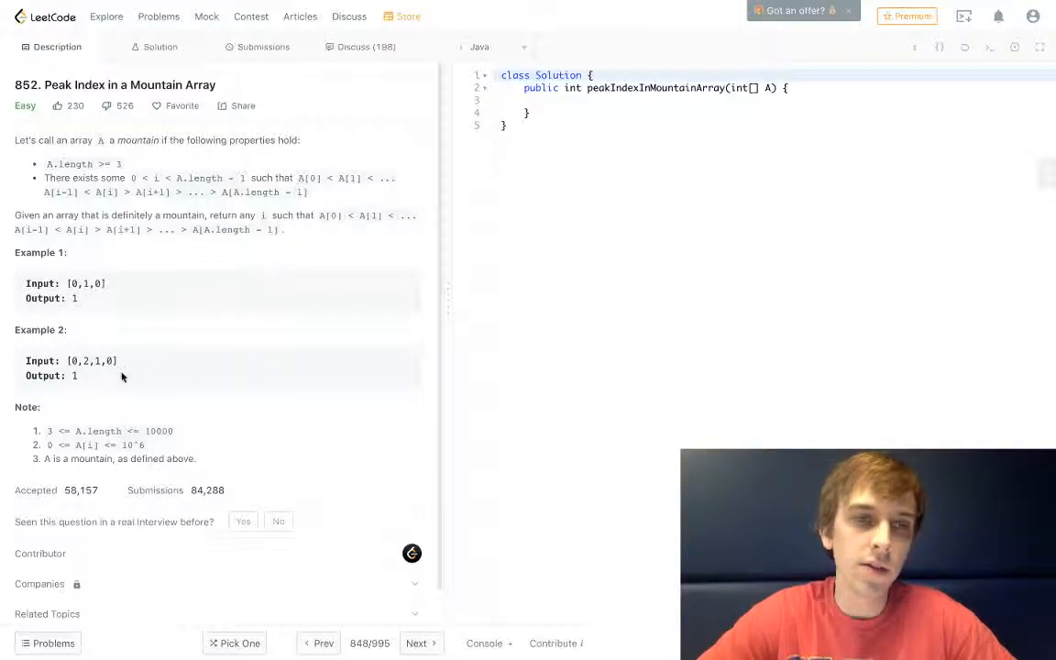
pyautogui.scroll(-3)
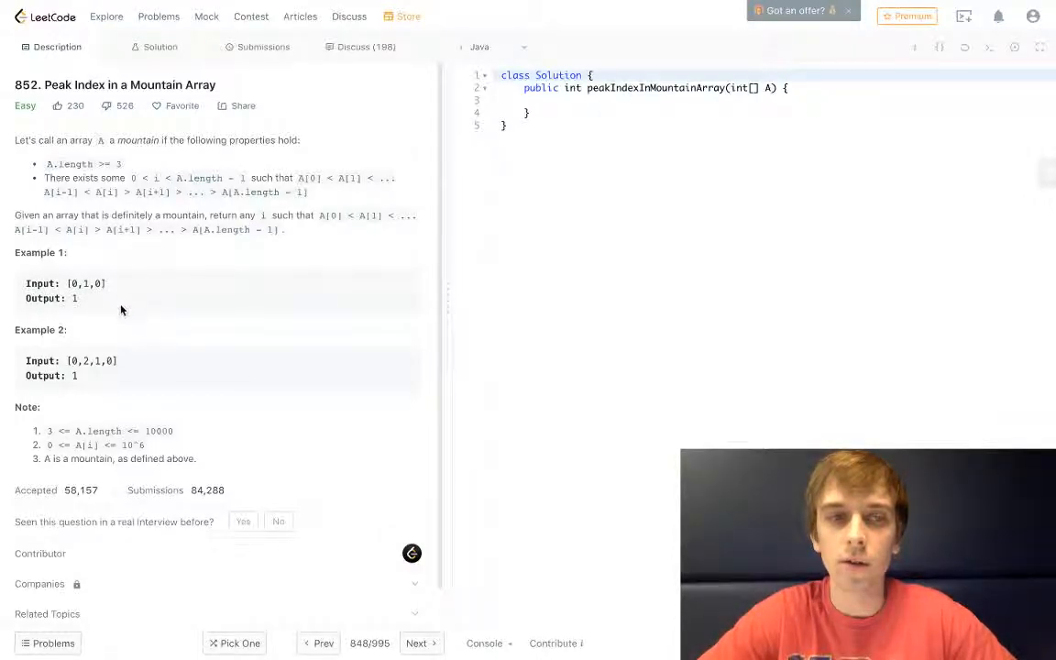
pyautogui.moveTo(199, 390)
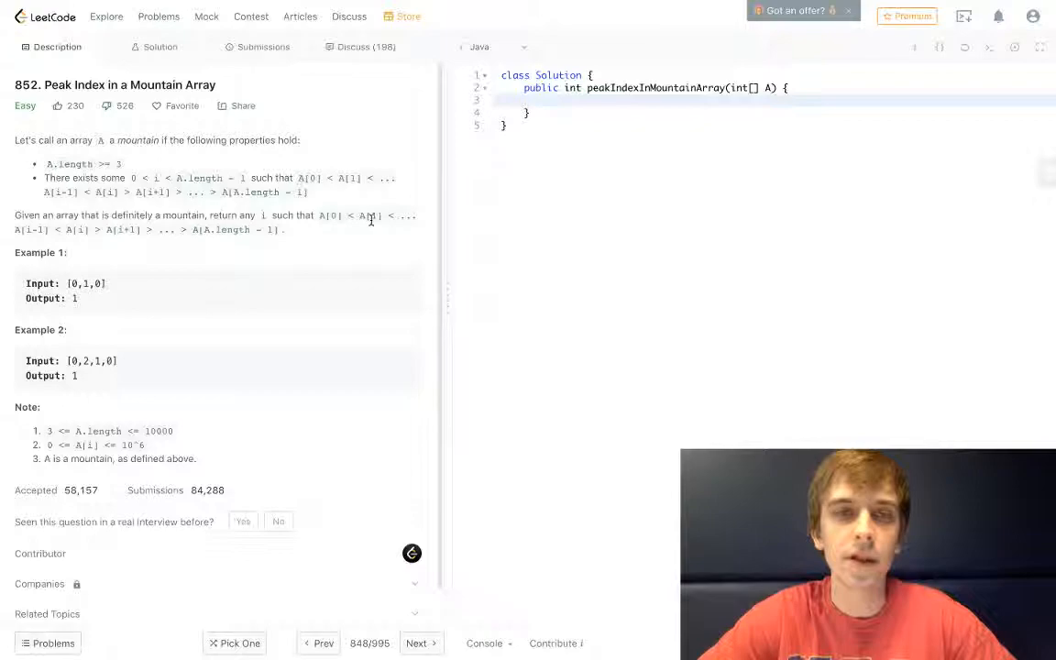
pyautogui.moveTo(114, 243)
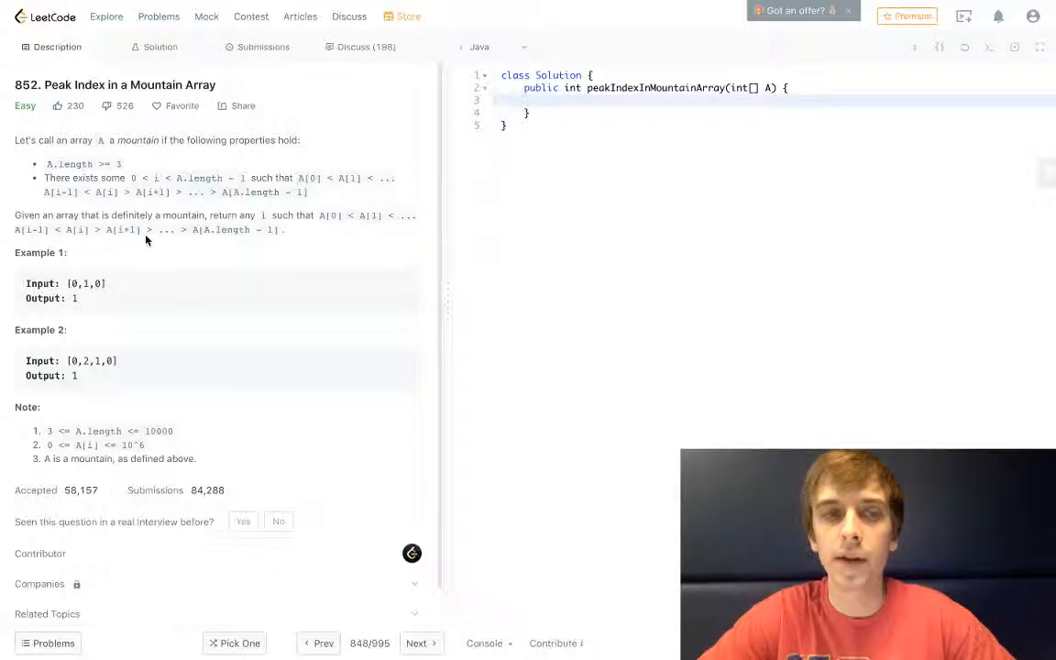
pyautogui.moveTo(343, 322)
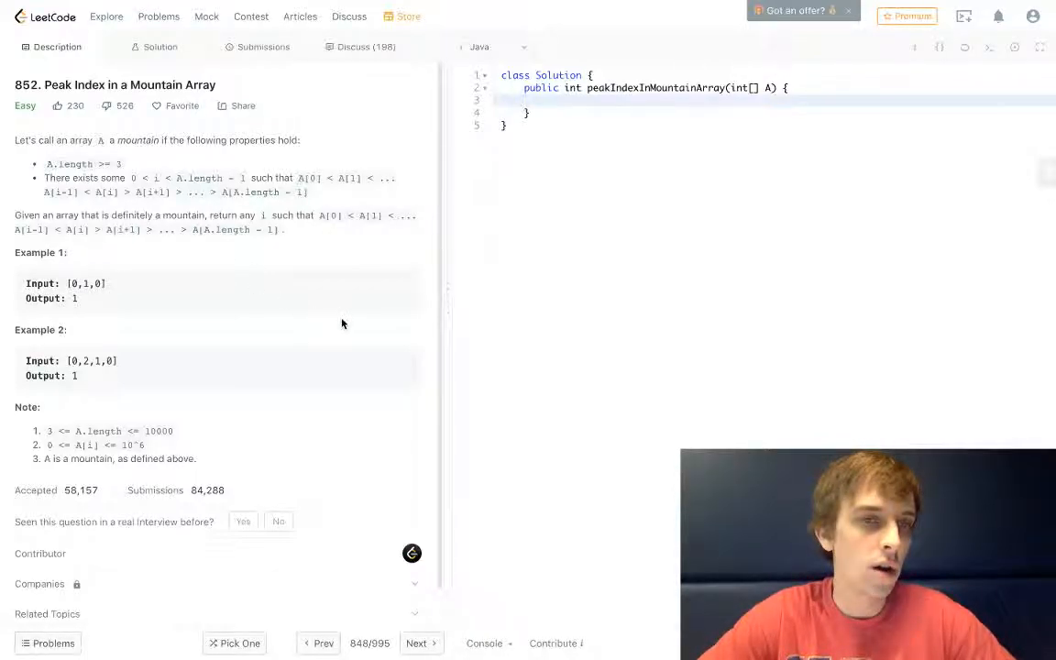
pyautogui.moveTo(185, 266)
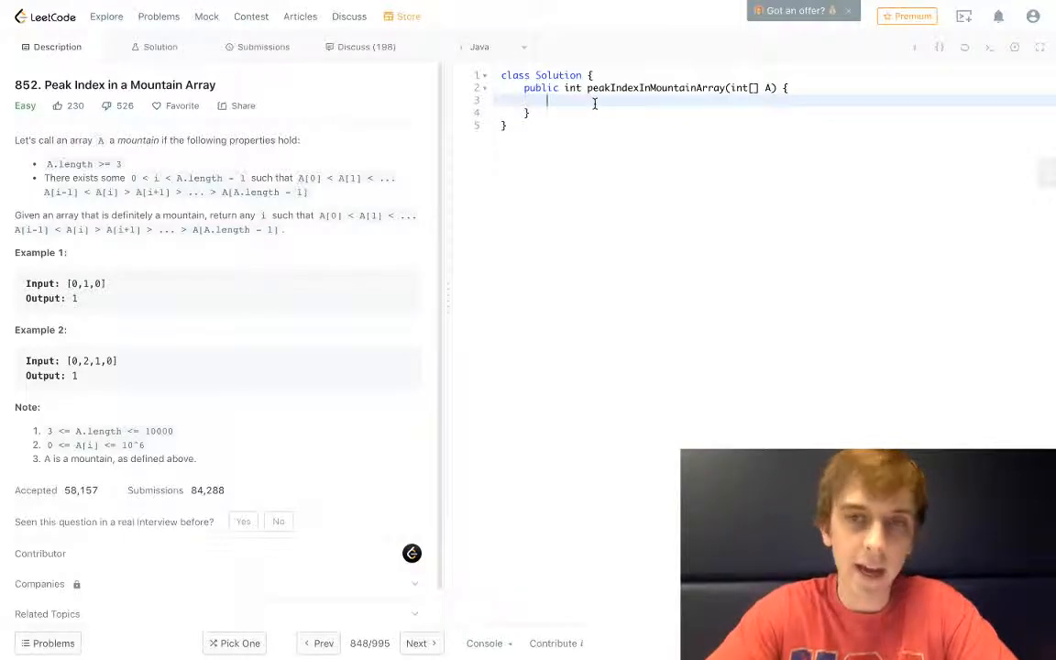
pyautogui.click(159, 47)
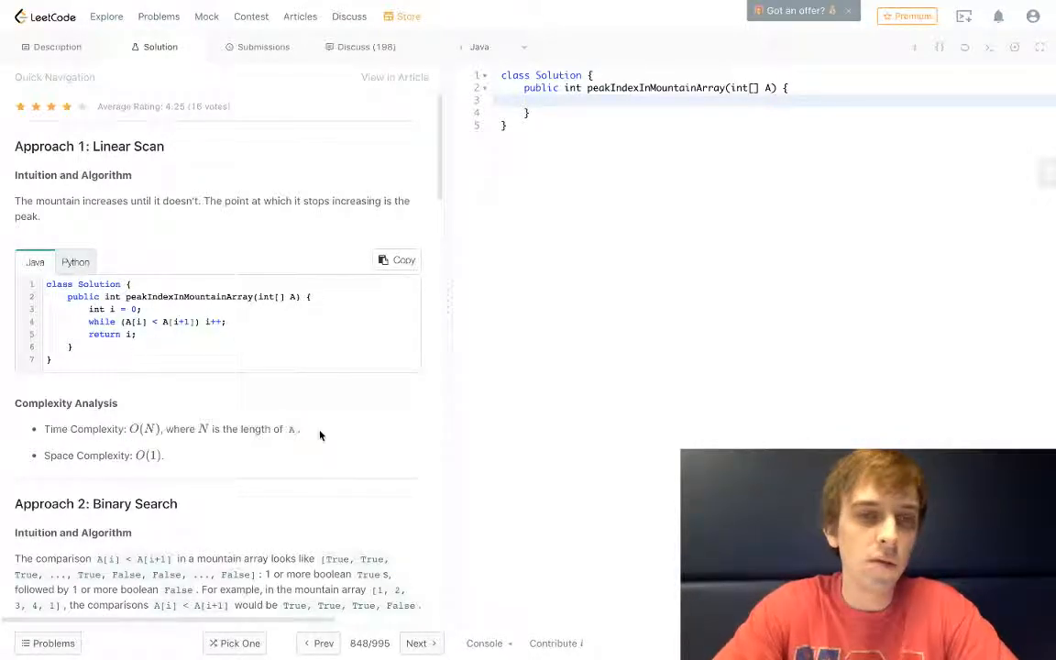
pyautogui.scroll(-3)
pyautogui.write('int')
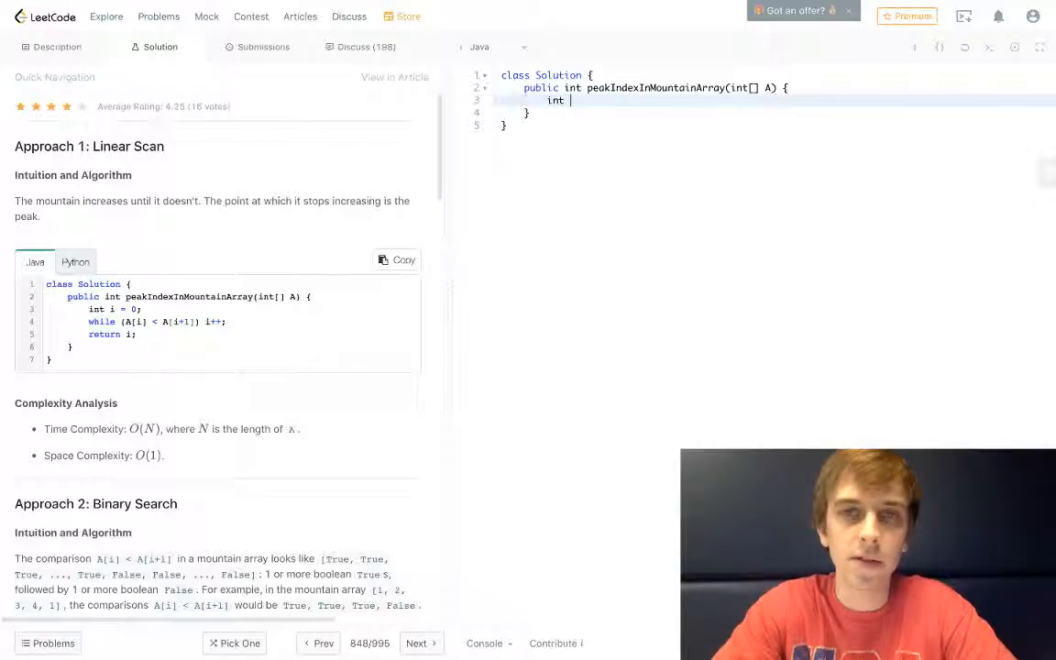
# Step: Write the left bound, a while (left < right) loop, and the midpoint computation
pyautogui.write('left = 0;')
pyautogui.write('int right = A.length-1;')
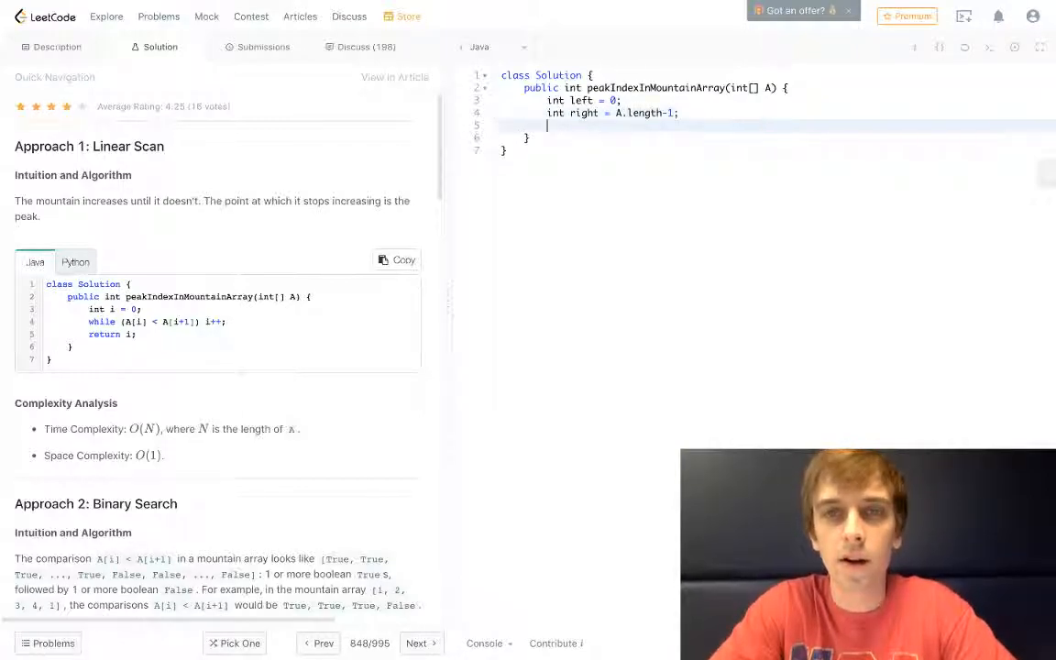
pyautogui.write('w')
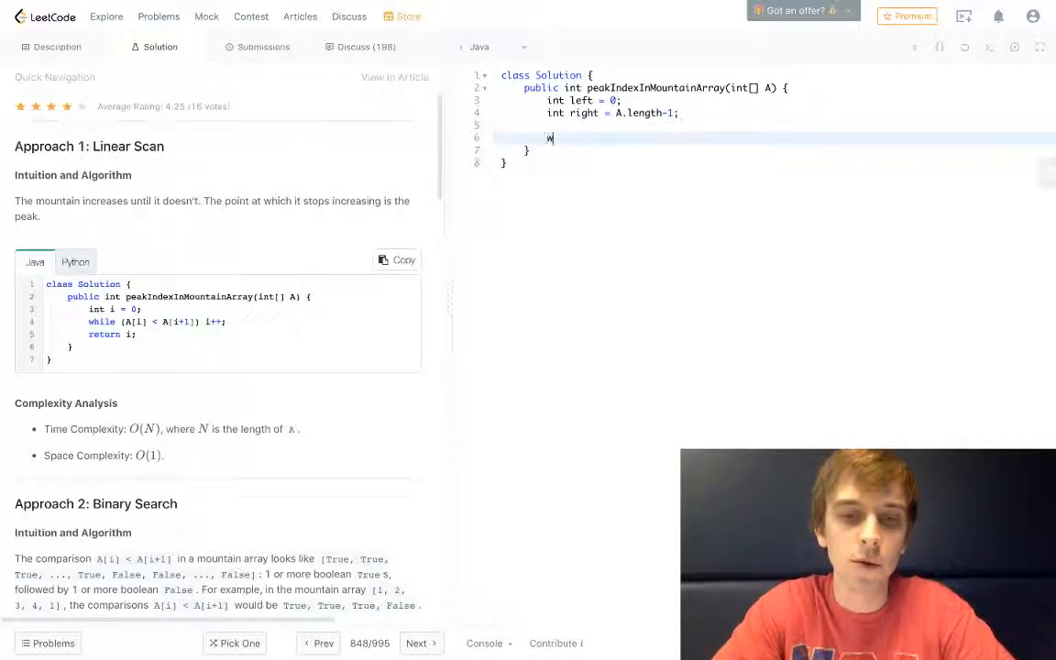
pyautogui.write('while (left < right) {')
pyautogui.write('int midpoint = left')
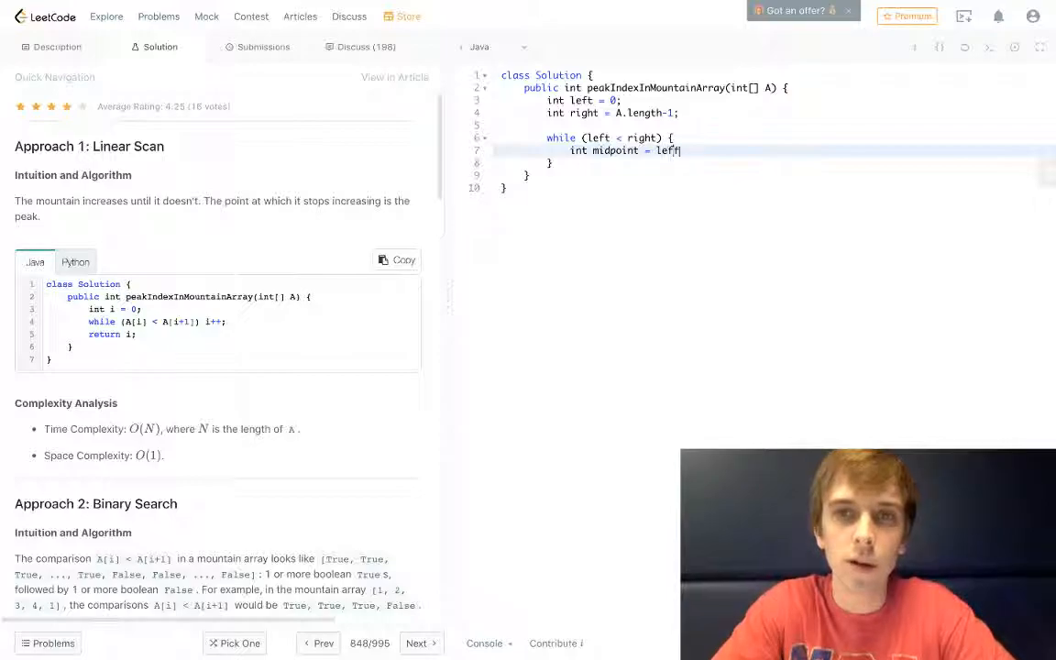
pyautogui.write('+ (right-left) / 2;')
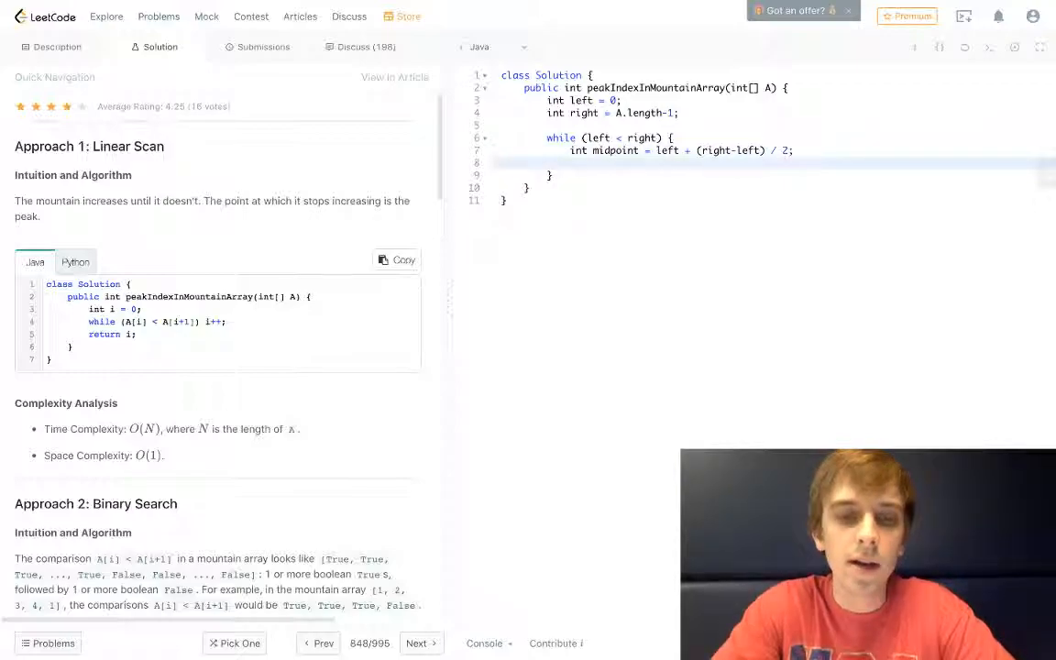
# Step: Open an if block testing A[midpoint] < A[midpoint+1]
pyautogui.write('if (A')
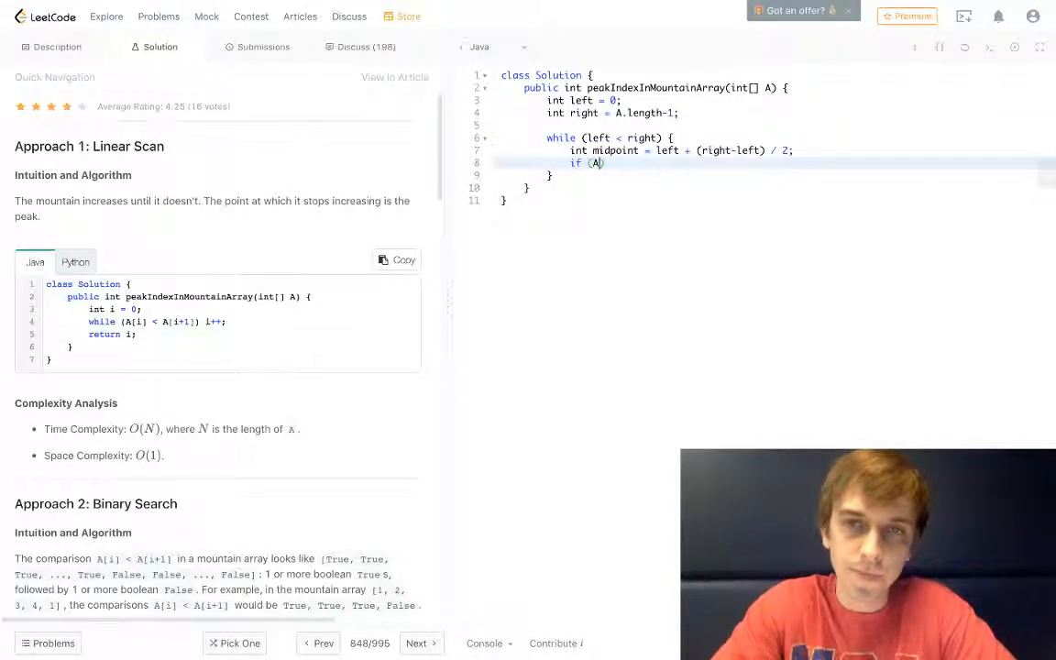
pyautogui.write('[mid]')
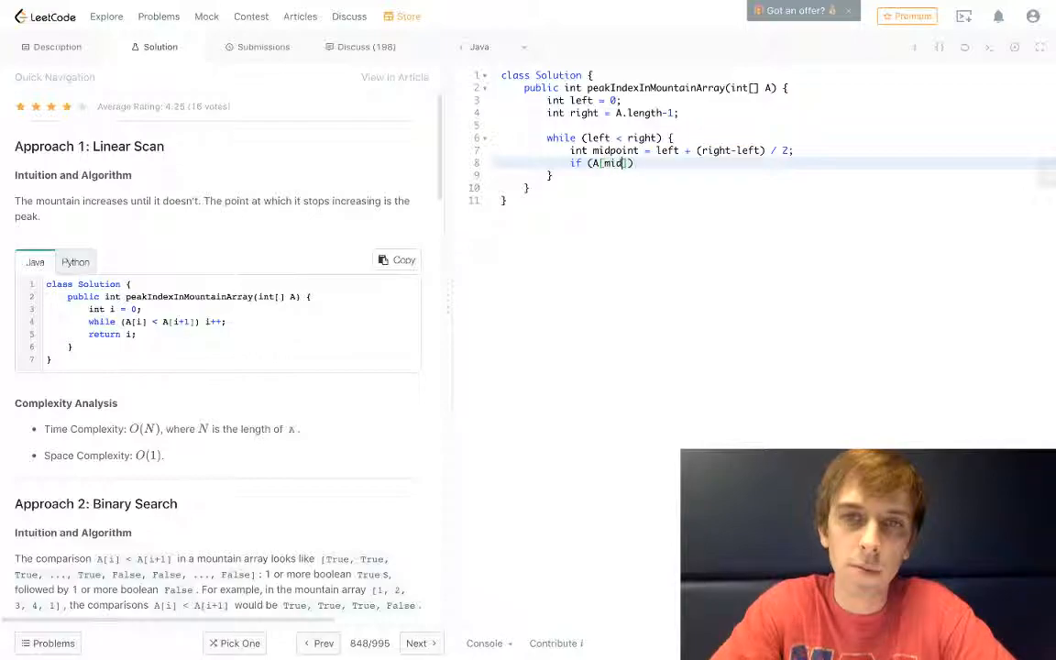
pyautogui.write('point')
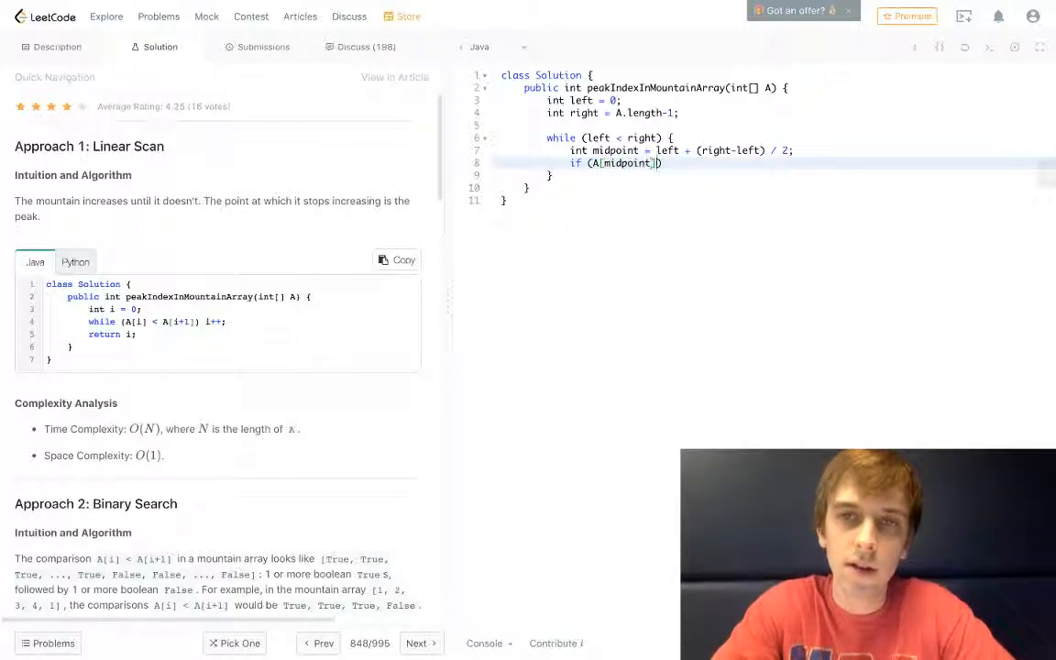
pyautogui.write('< A[midpoint+1')
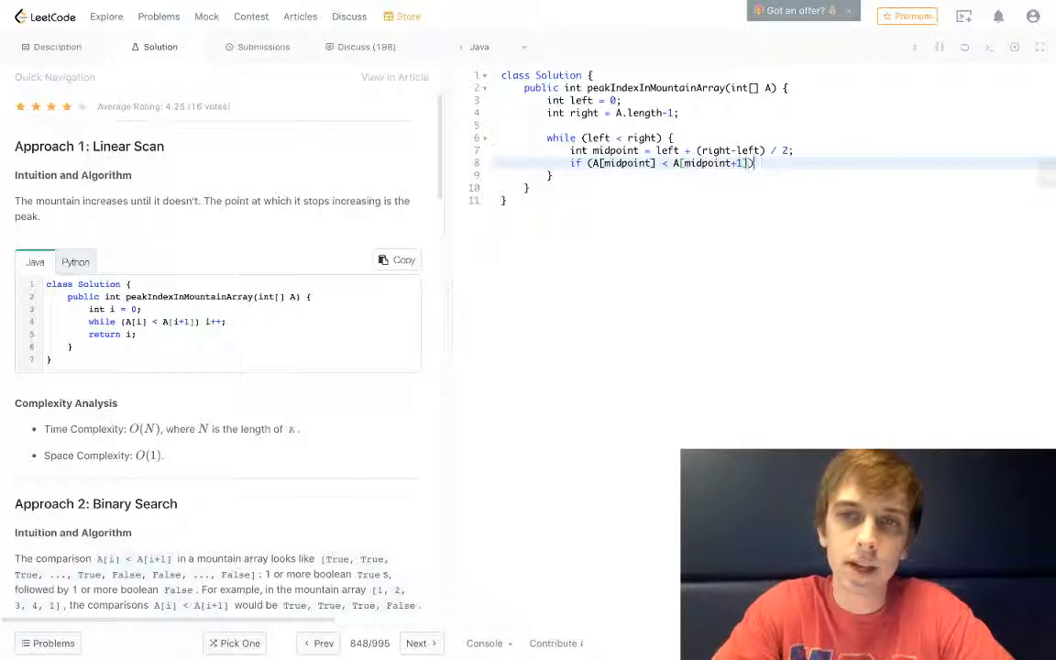
pyautogui.write('{')
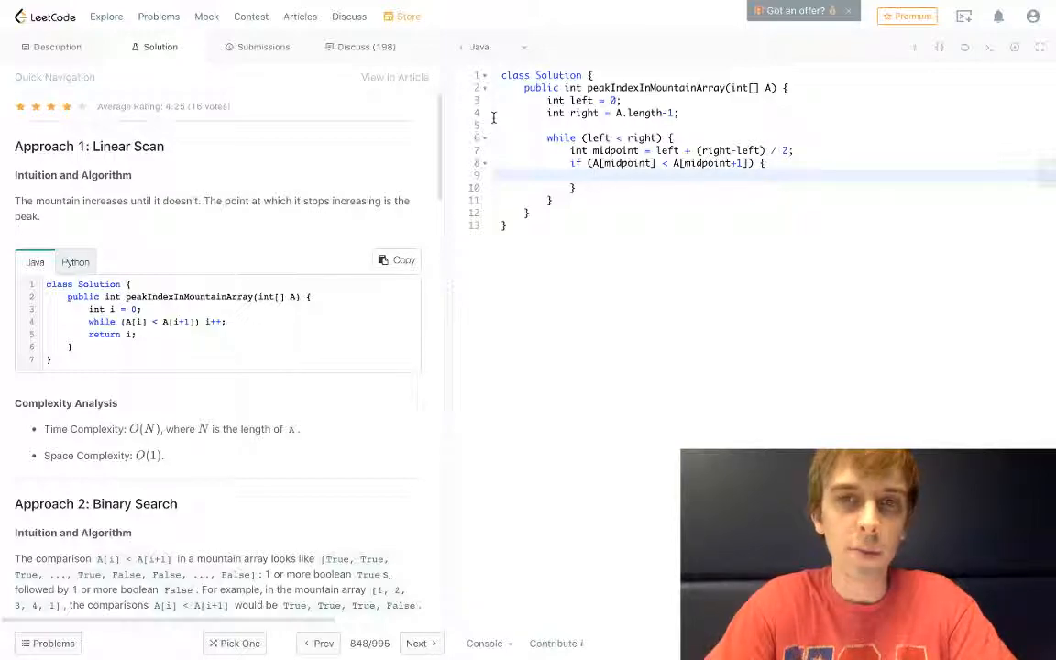
# Step: Set left = midpoint + 1 in the if, else right = midpoint, and return low
pyautogui.write('left =')
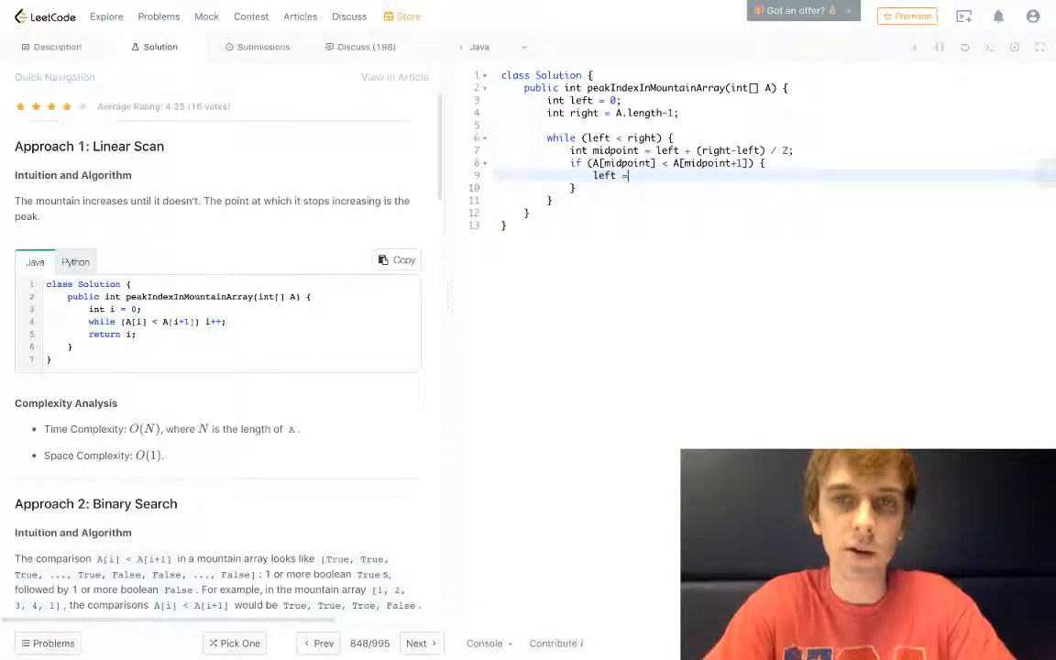
pyautogui.write('midpoint + 1;')
pyautogui.write('return')
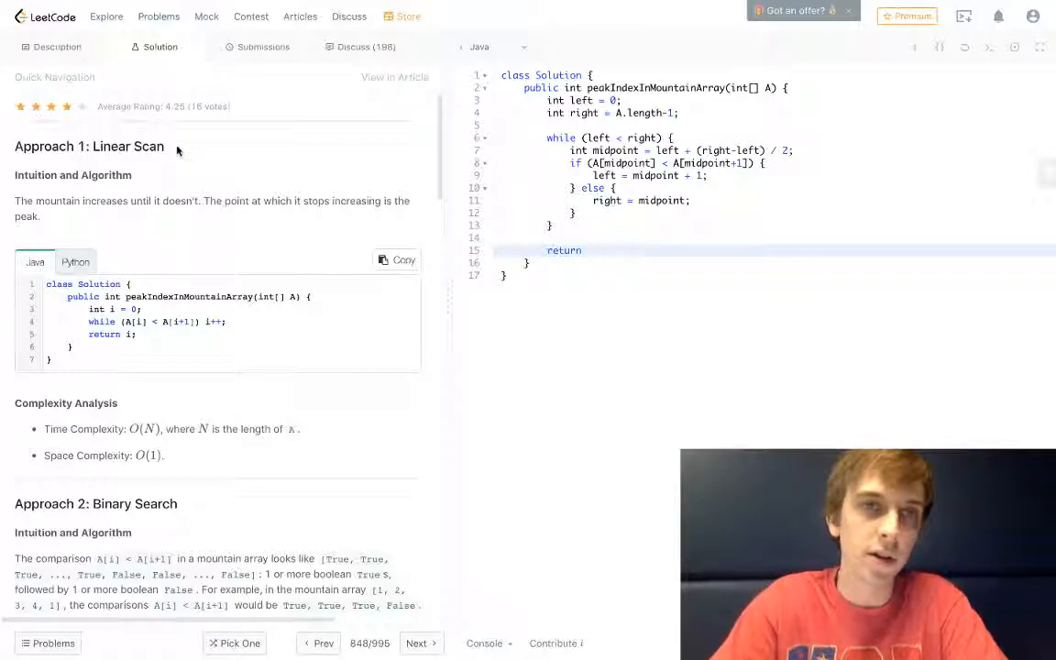
pyautogui.write('low;')
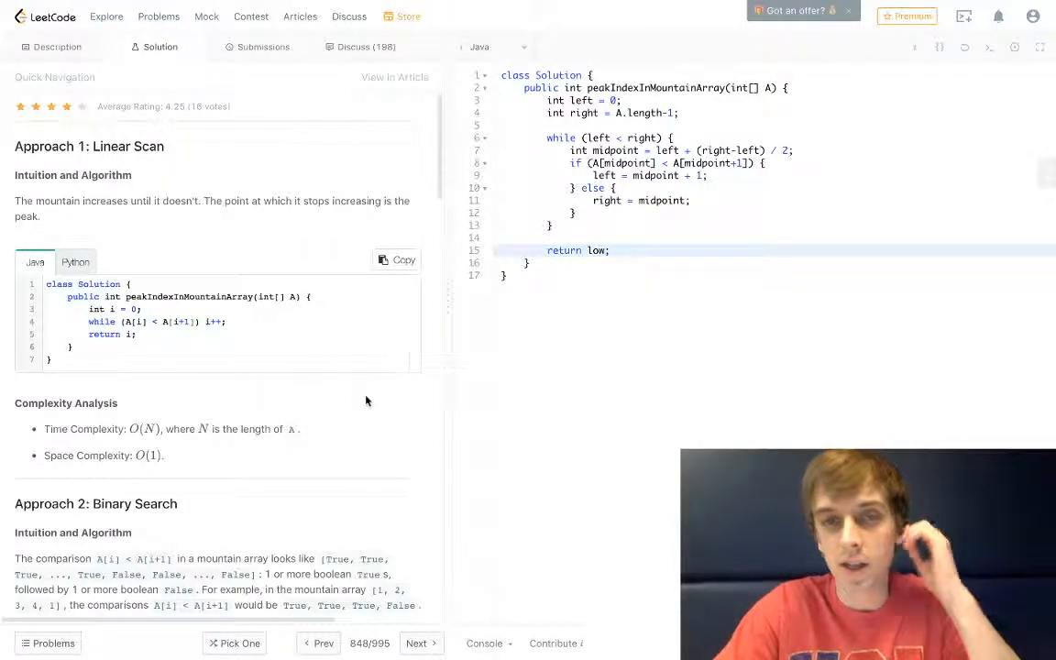
pyautogui.scroll(-3)
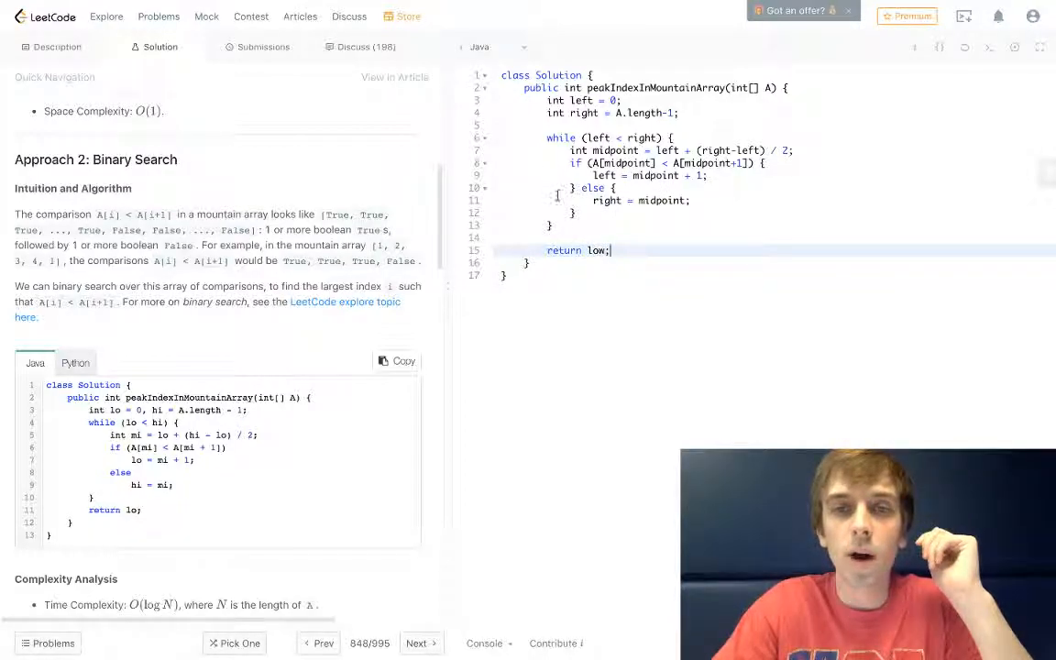
# Step: Return right instead of low and submit, getting Accepted at 1 ms, 40.3 MB
pyautogui.write('left')
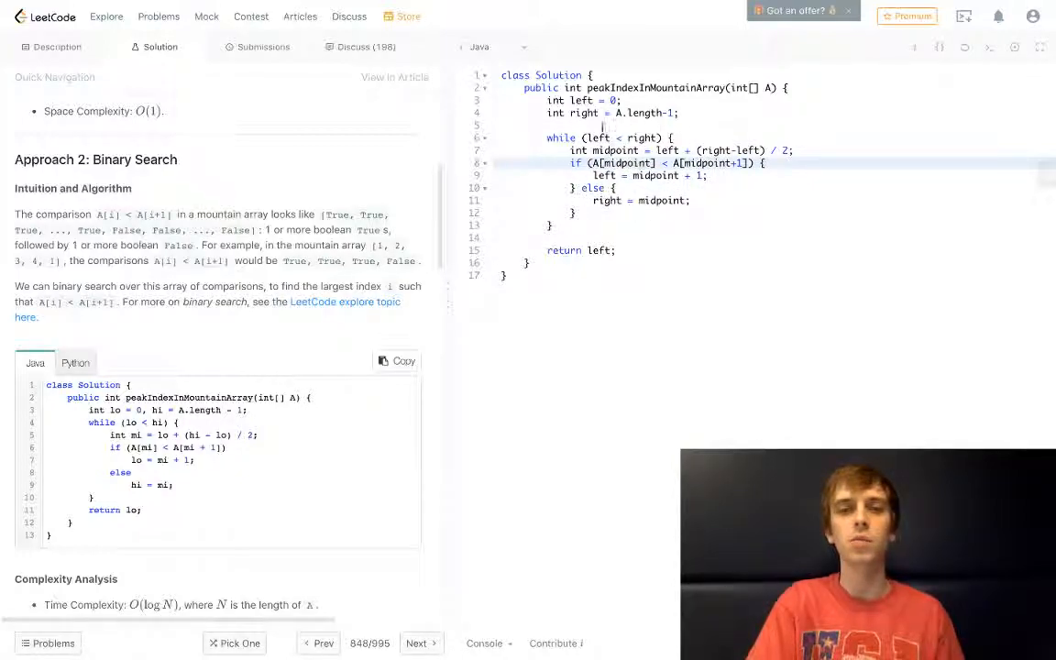
pyautogui.write('r')
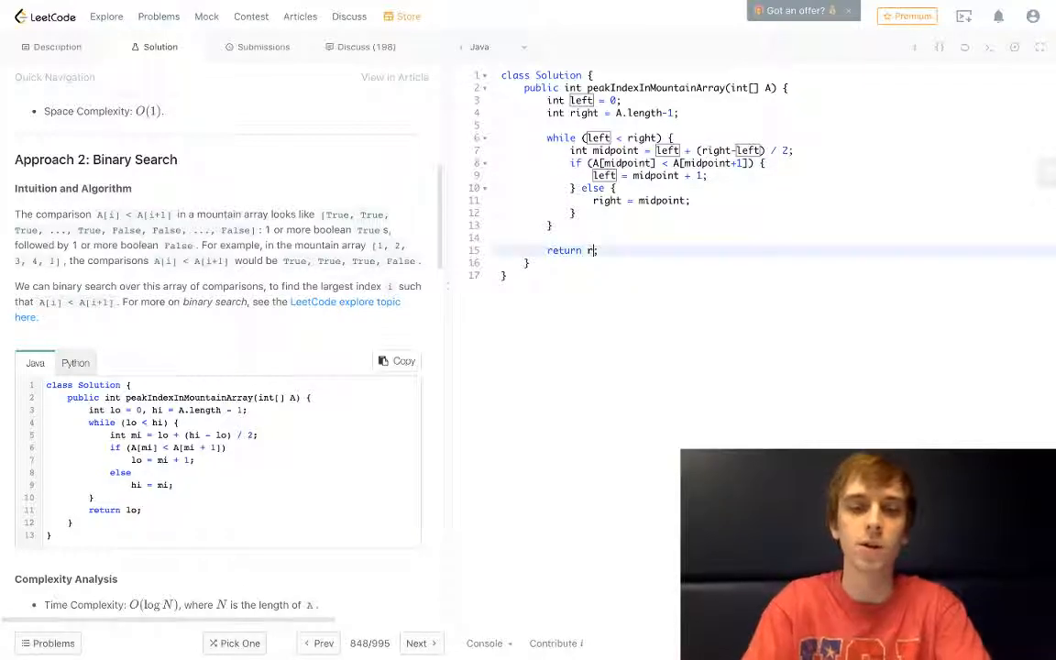
pyautogui.click(263, 47)
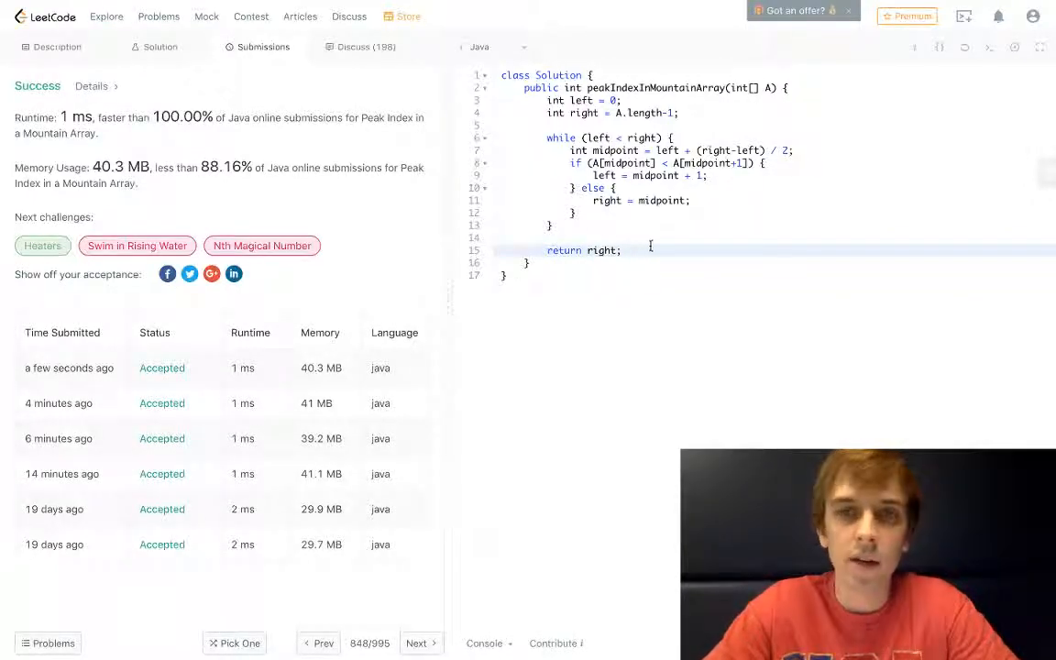
# Step: Recheck the solution's binary search code, return to Description, and start a Spotlight search
pyautogui.click(57, 46)
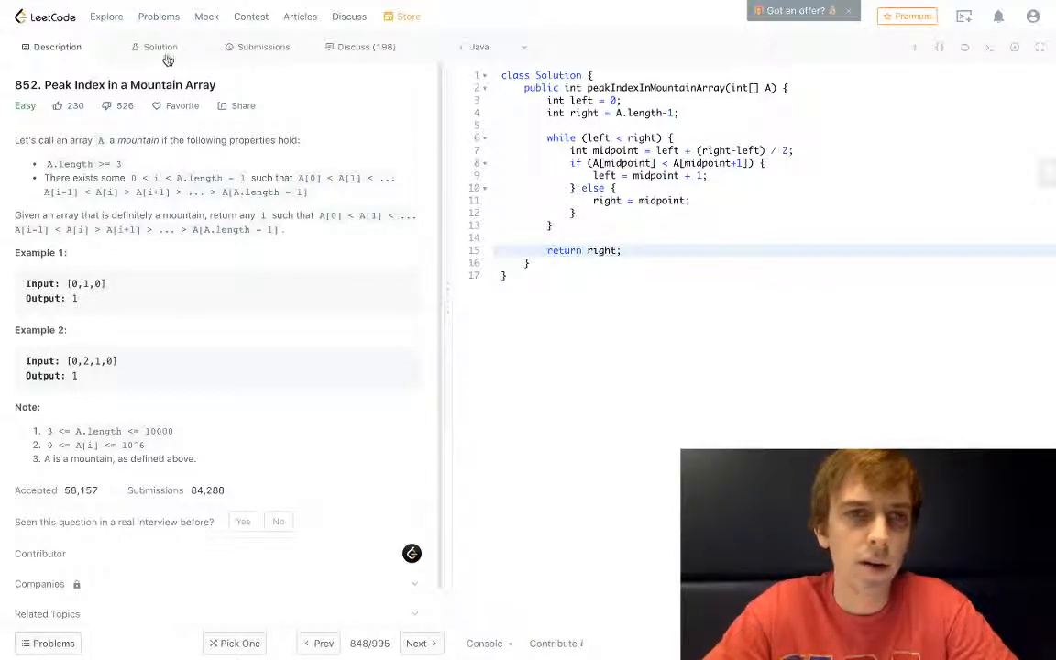
pyautogui.click(159, 47)
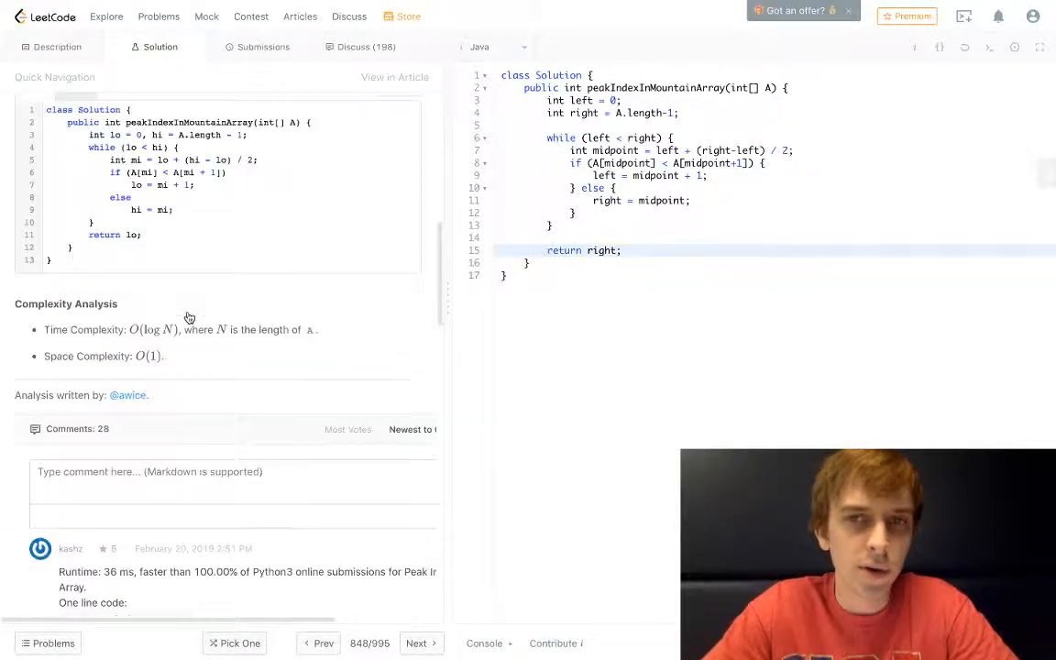
pyautogui.click(57, 46)
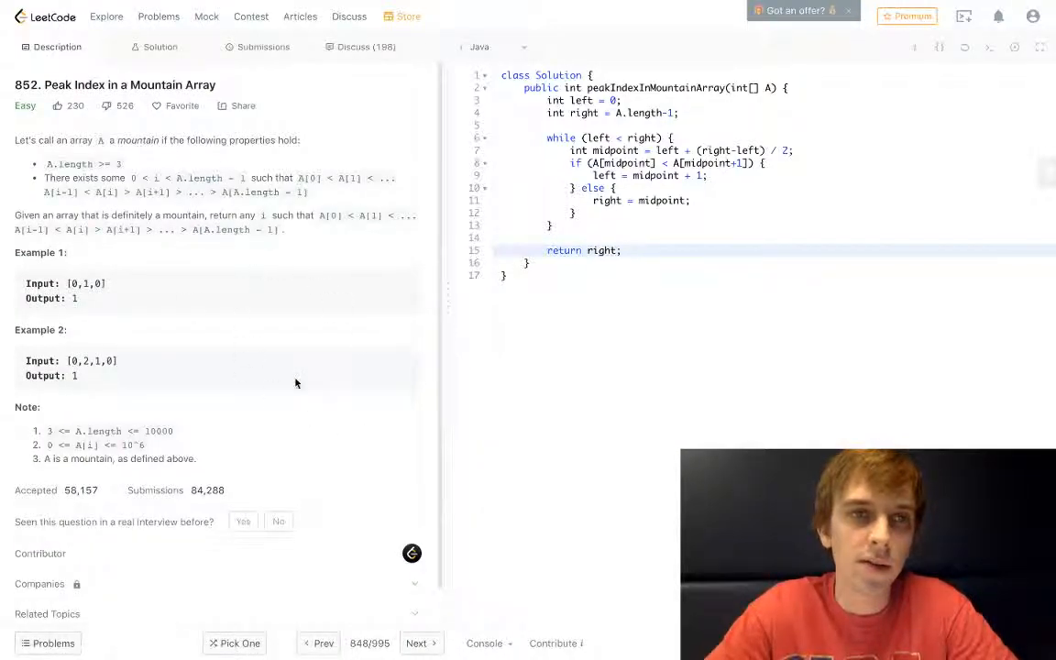
pyautogui.press('cmd+space')
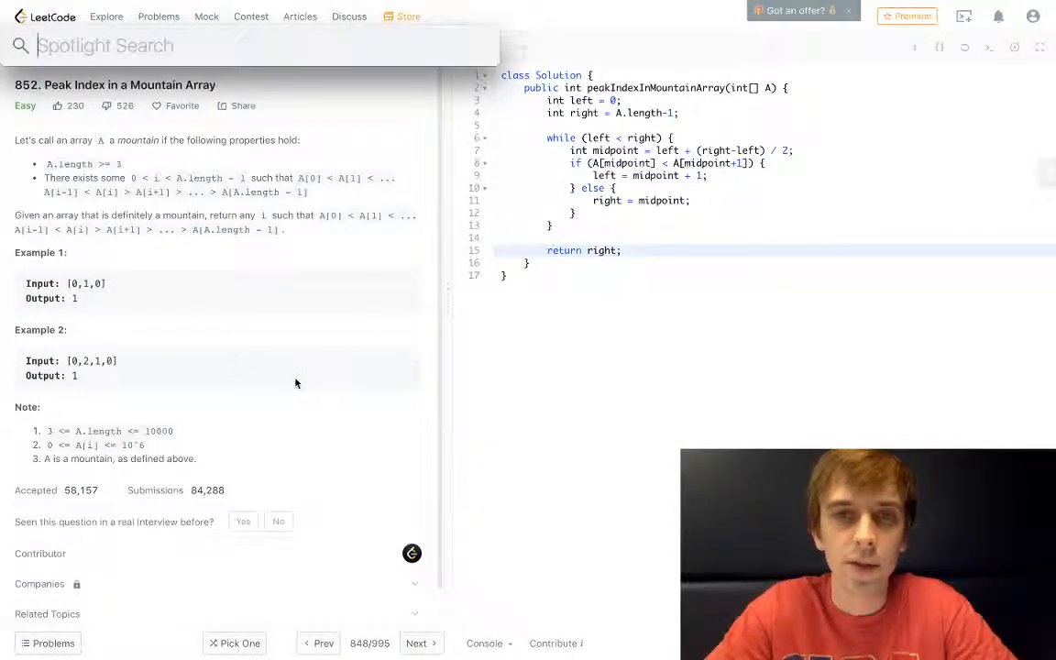
pyautogui.write('o')
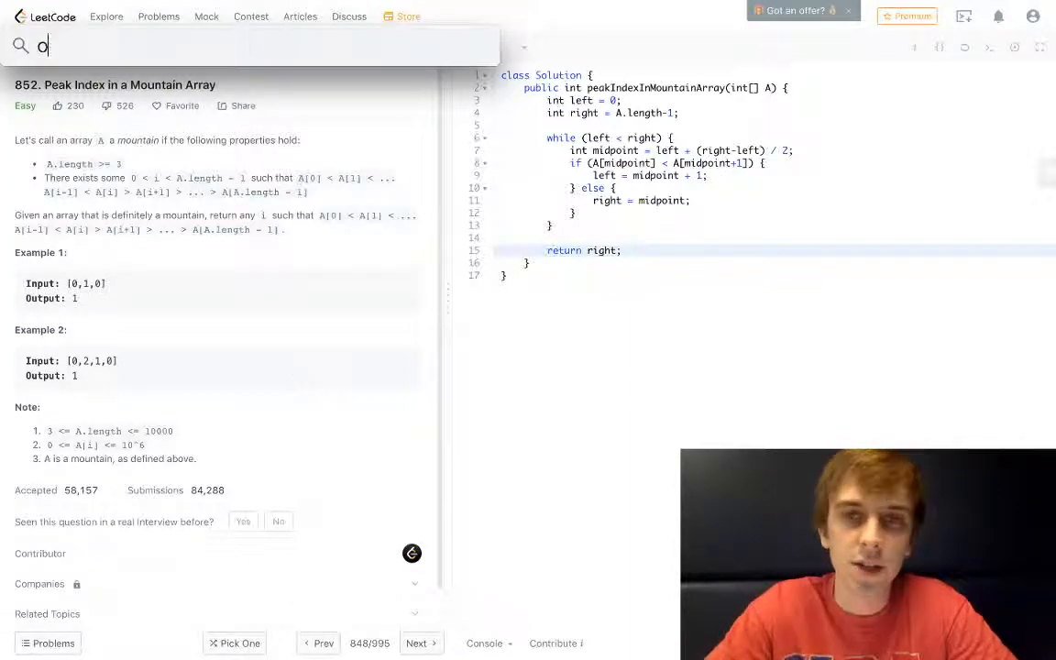